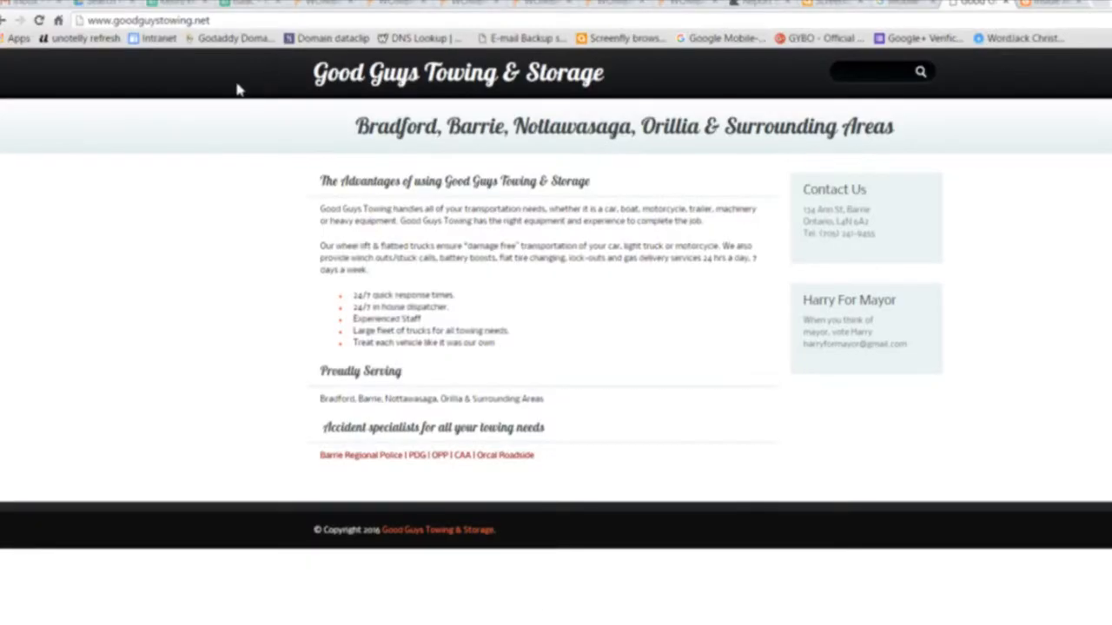
{"action": "left_click", "coordinate": [153, 19]}
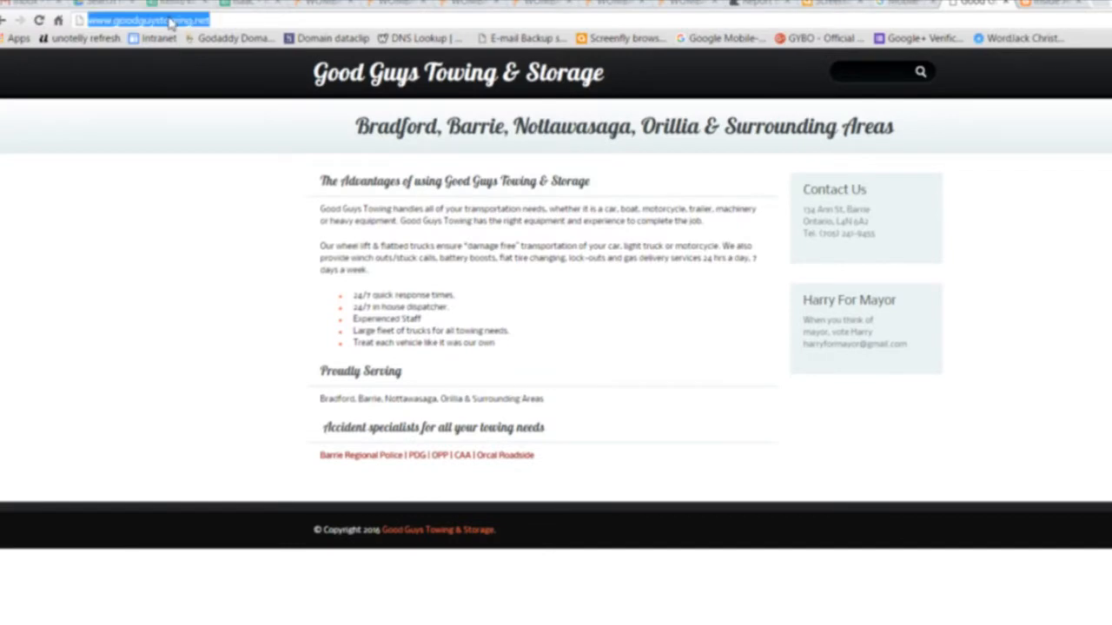
{"action": "mouse_move", "coordinate": [681, 349]}
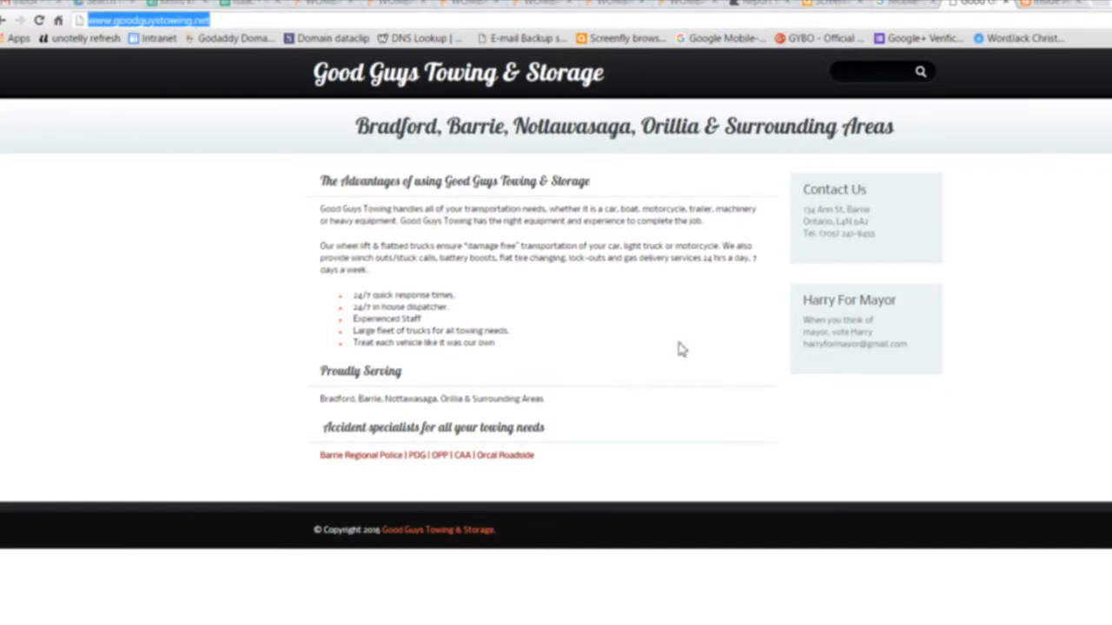
{"action": "mouse_move", "coordinate": [924, 25]}
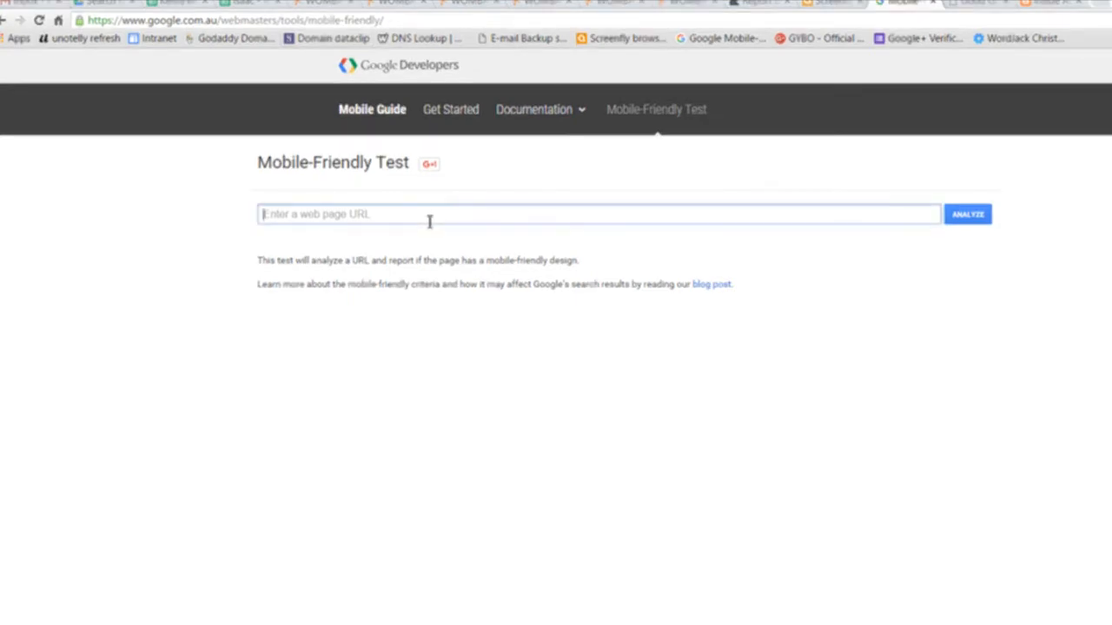
Step: Enter goodguystowing.net in the test's URL field for analysis
{"action": "left_click", "coordinate": [966, 215]}
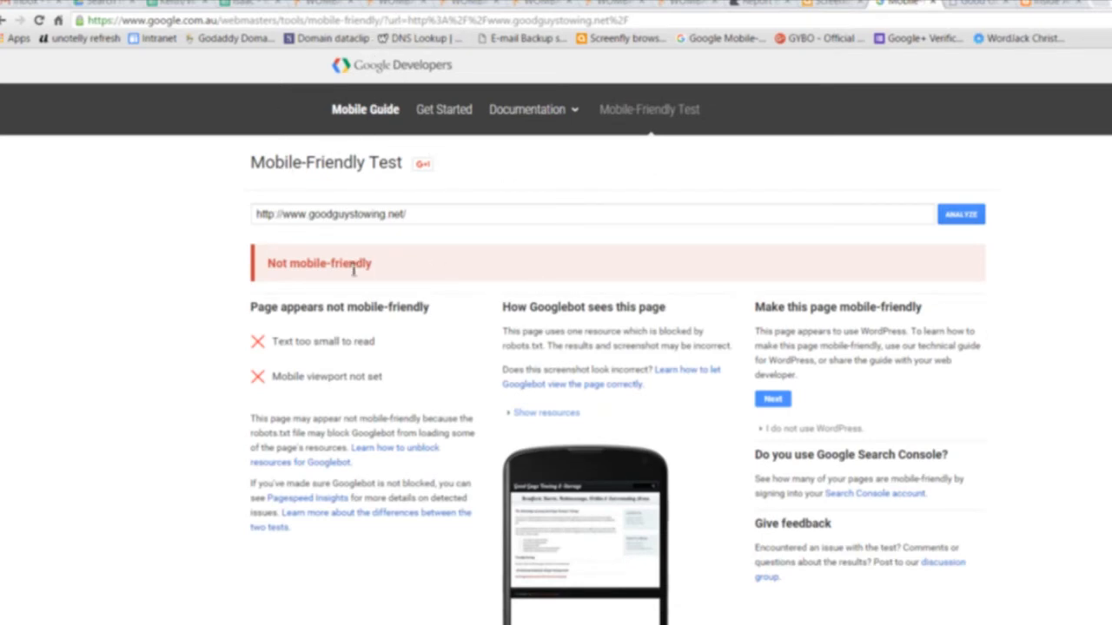
{"action": "mouse_move", "coordinate": [661, 348]}
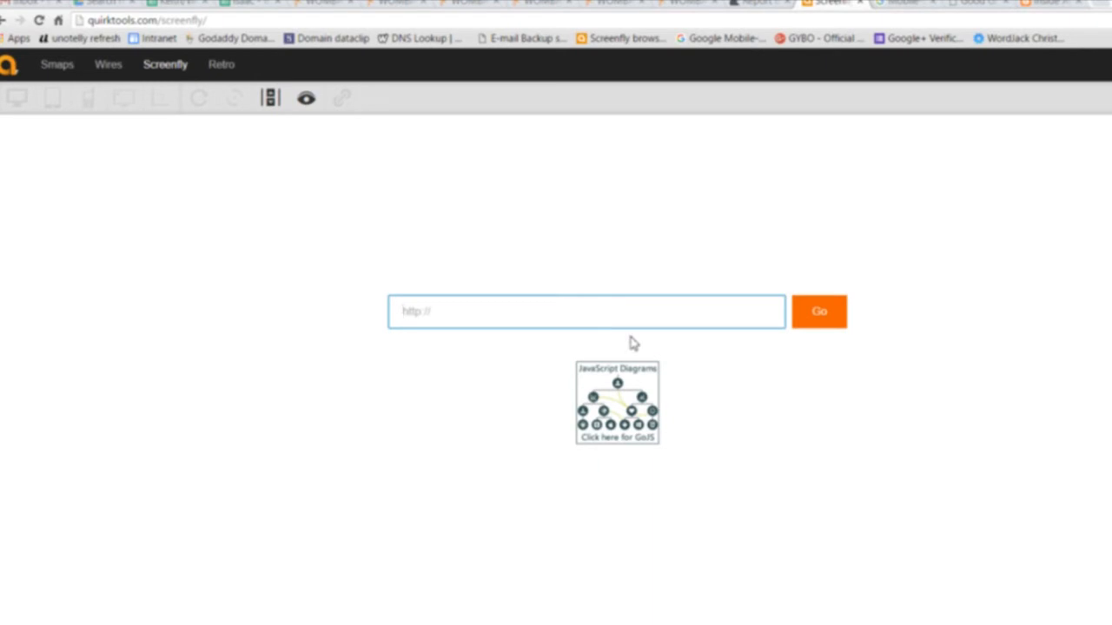
Step: Preview goodguystowing.net at 320x480, 360x640 and 768x1024 device sizes
{"action": "left_click", "coordinate": [818, 311]}
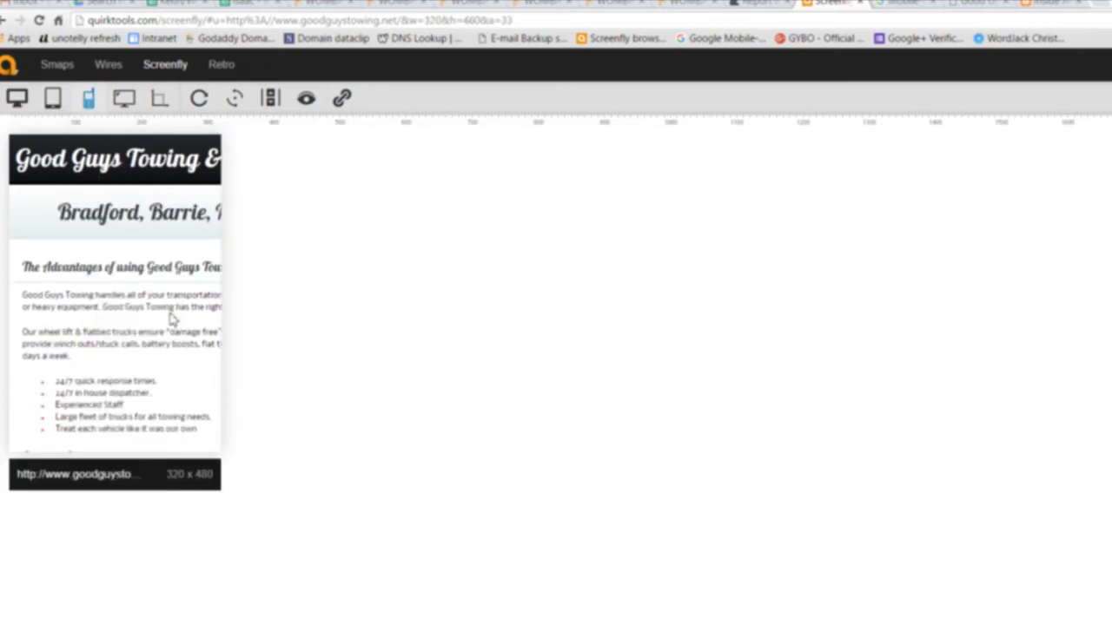
{"action": "mouse_move", "coordinate": [183, 372]}
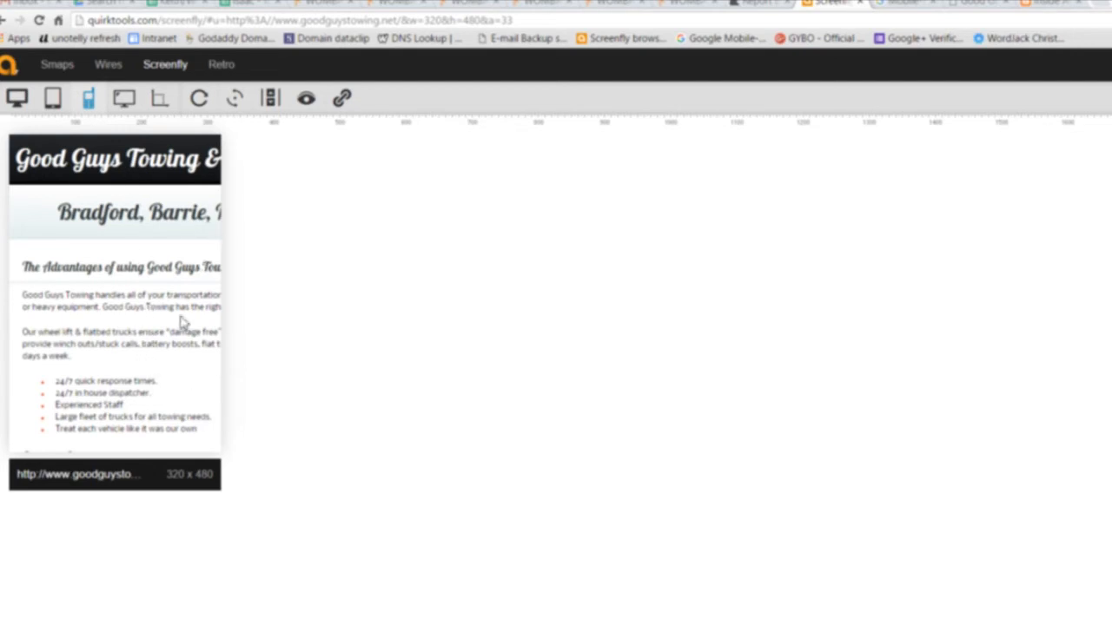
{"action": "left_click", "coordinate": [87, 97]}
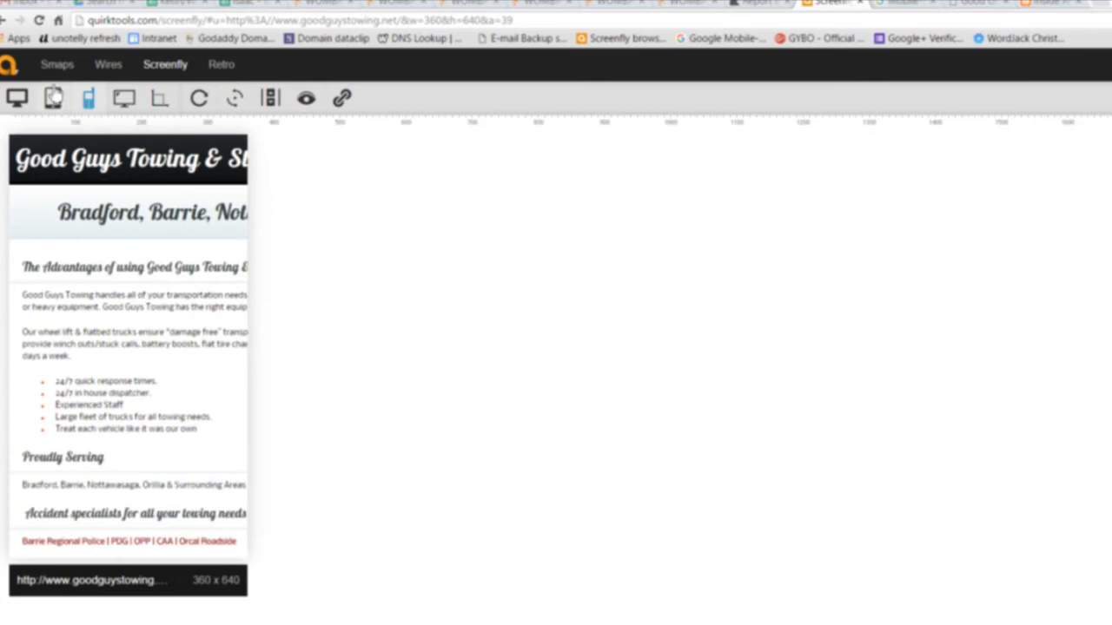
{"action": "left_click", "coordinate": [87, 97]}
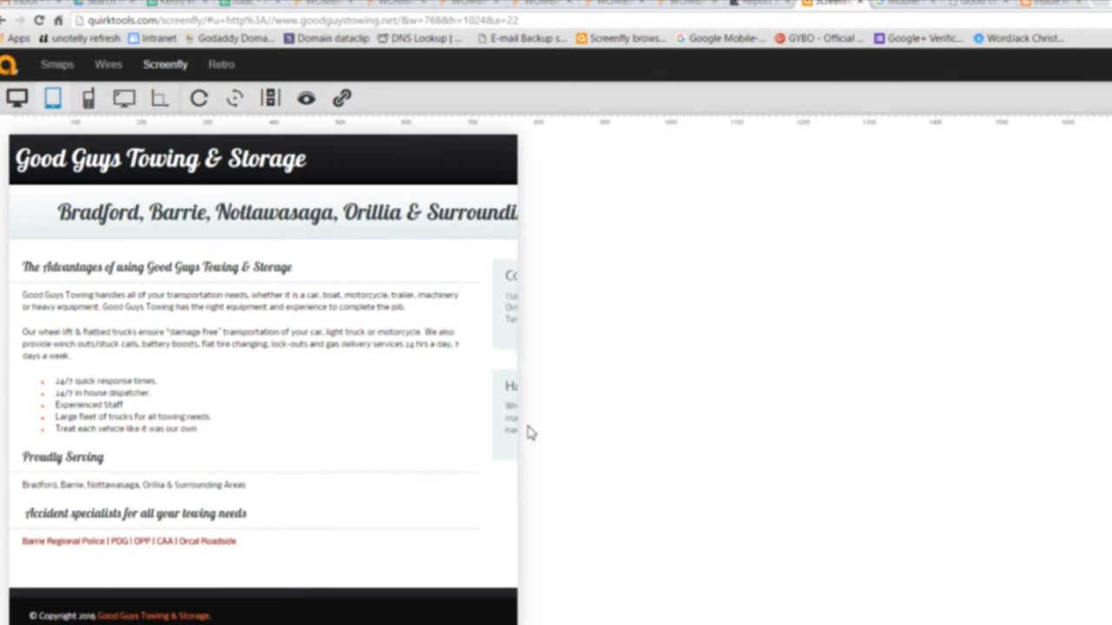
{"action": "mouse_move", "coordinate": [398, 384]}
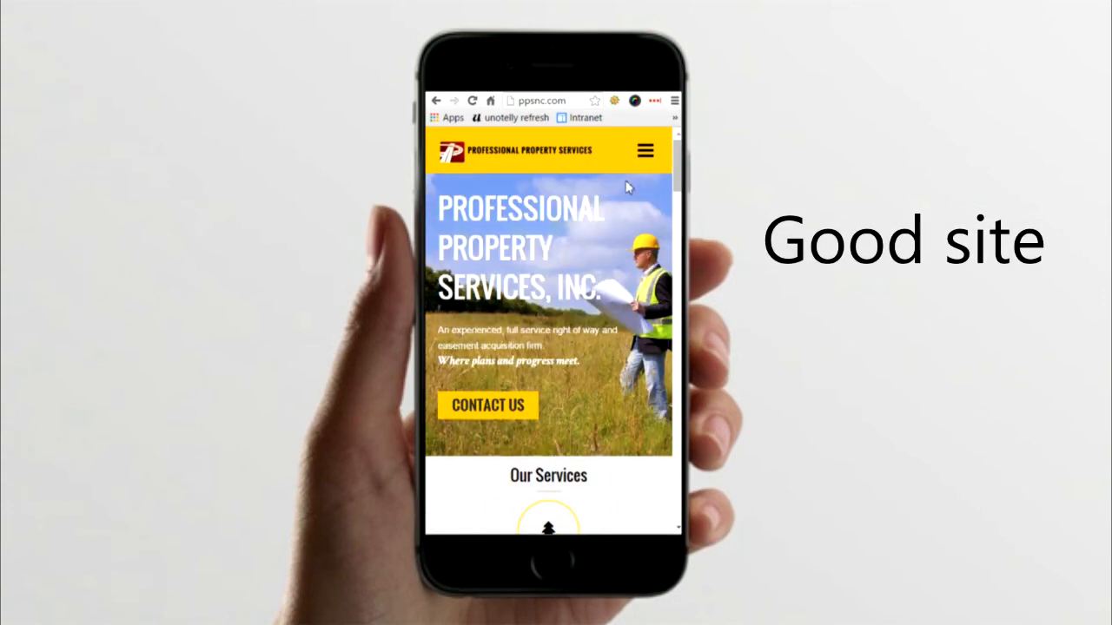
Step: Expand the hamburger navigation menu on the ppsnc.com mobile page
{"action": "left_click", "coordinate": [643, 150]}
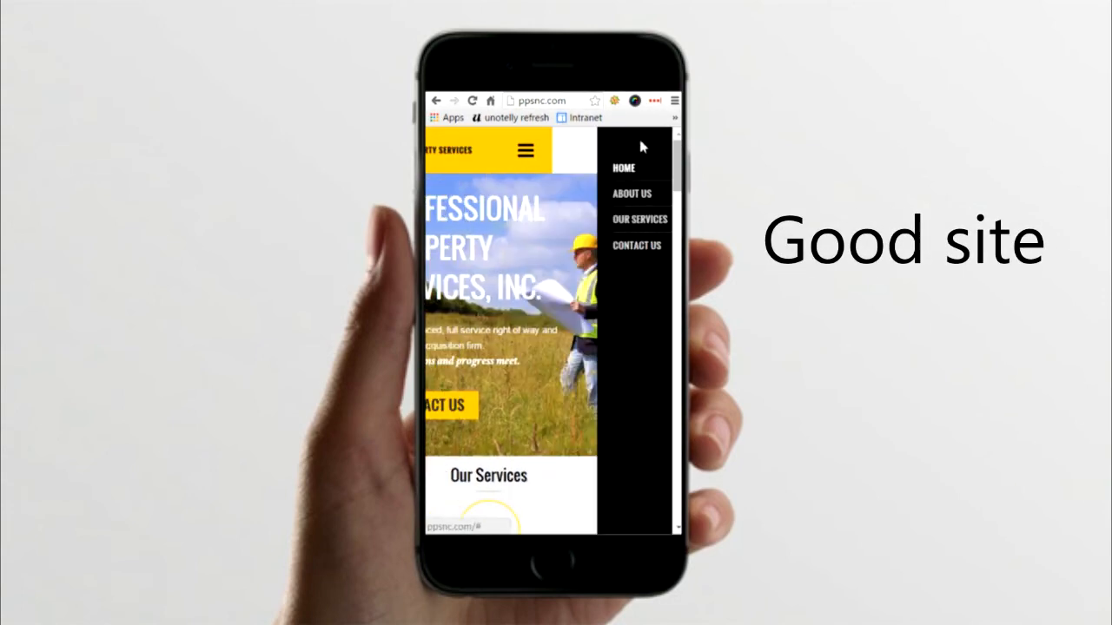